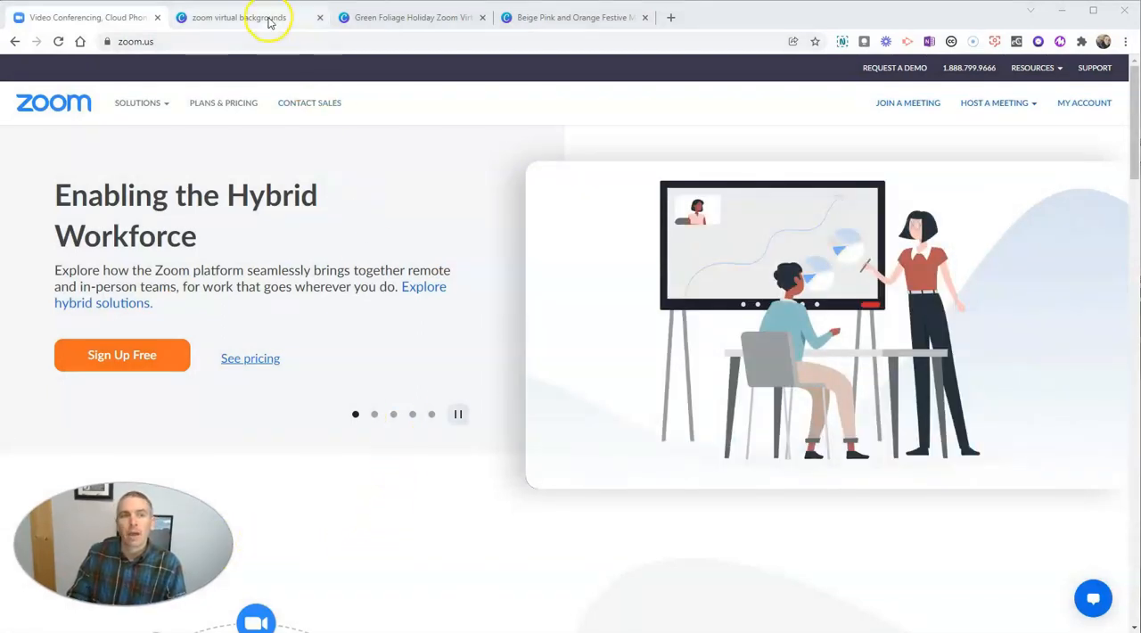
Step: Switch to the Canva 'zoom virtual backgrounds' results and scroll through the holiday templates
left_click(239, 18)
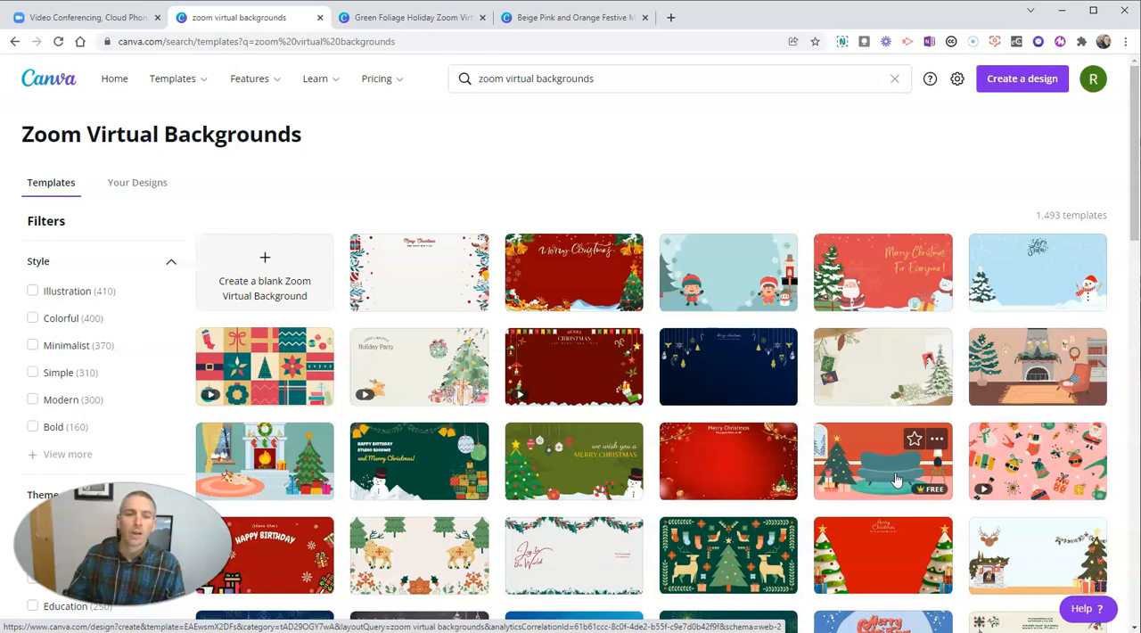
mouse_move(664, 244)
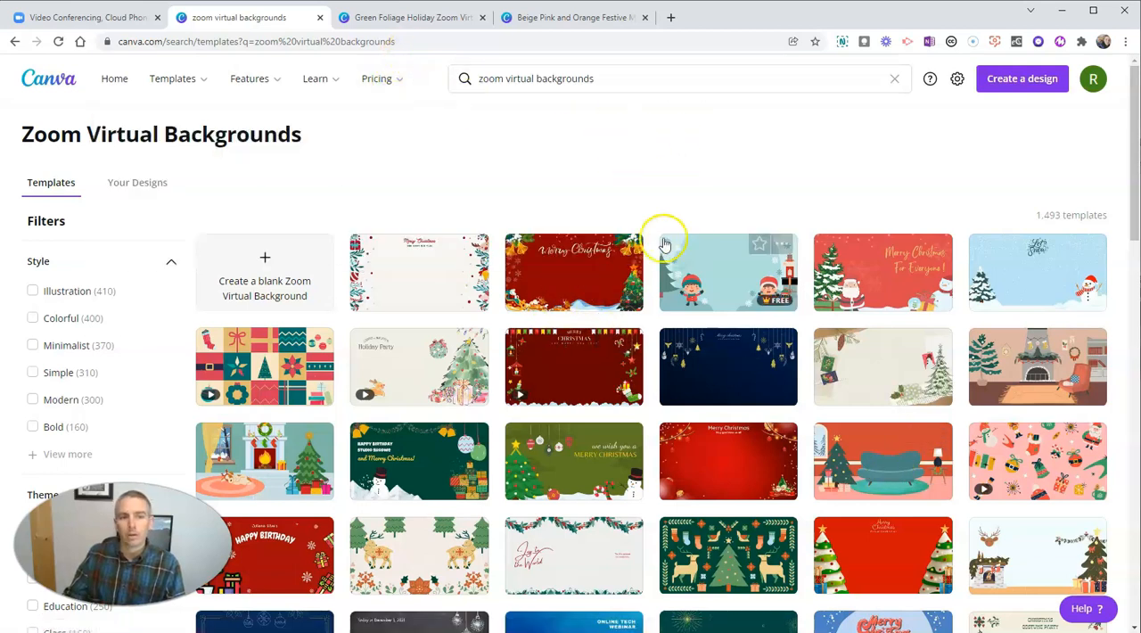
scroll("down", 3)
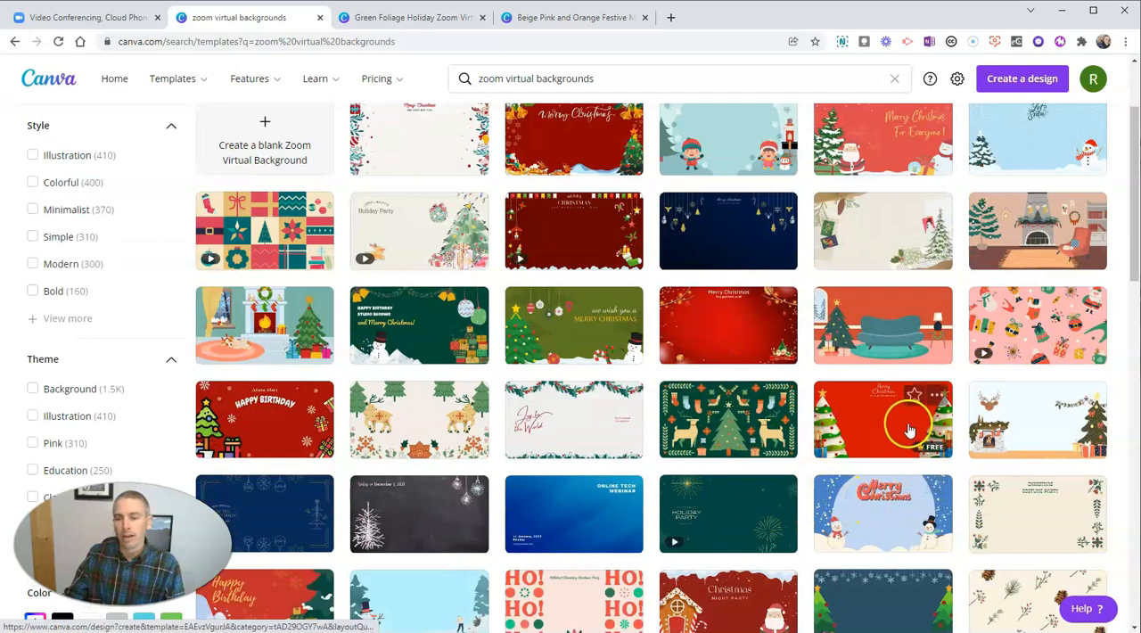
scroll("down", 3)
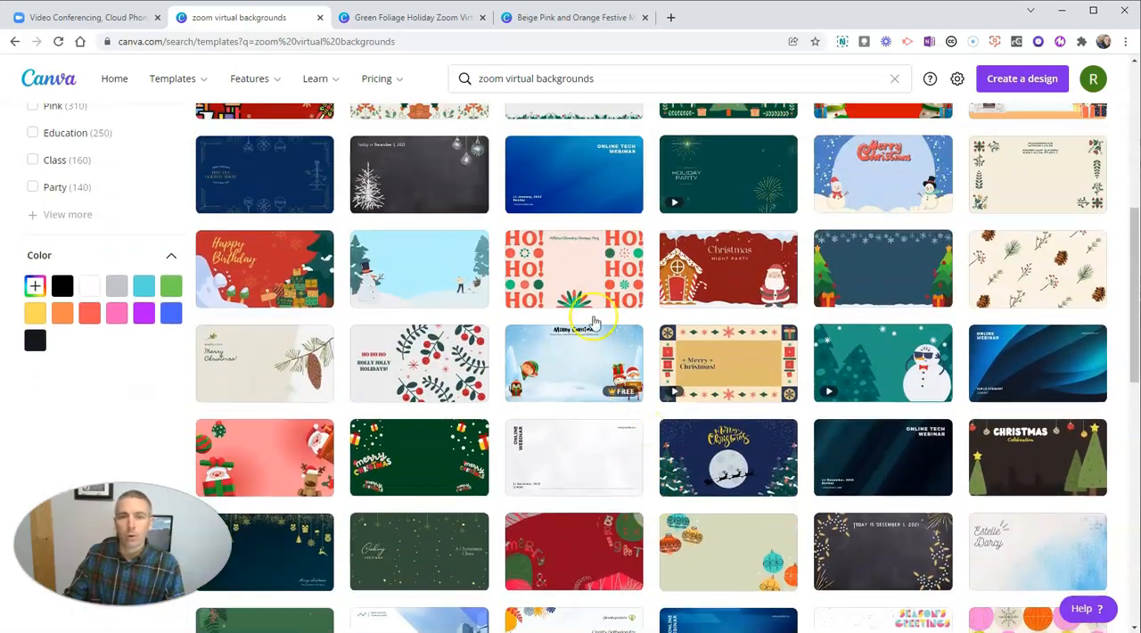
Step: Review the downloaded ugly-sweater design, then open the pink and orange ornament design
left_click(419, 17)
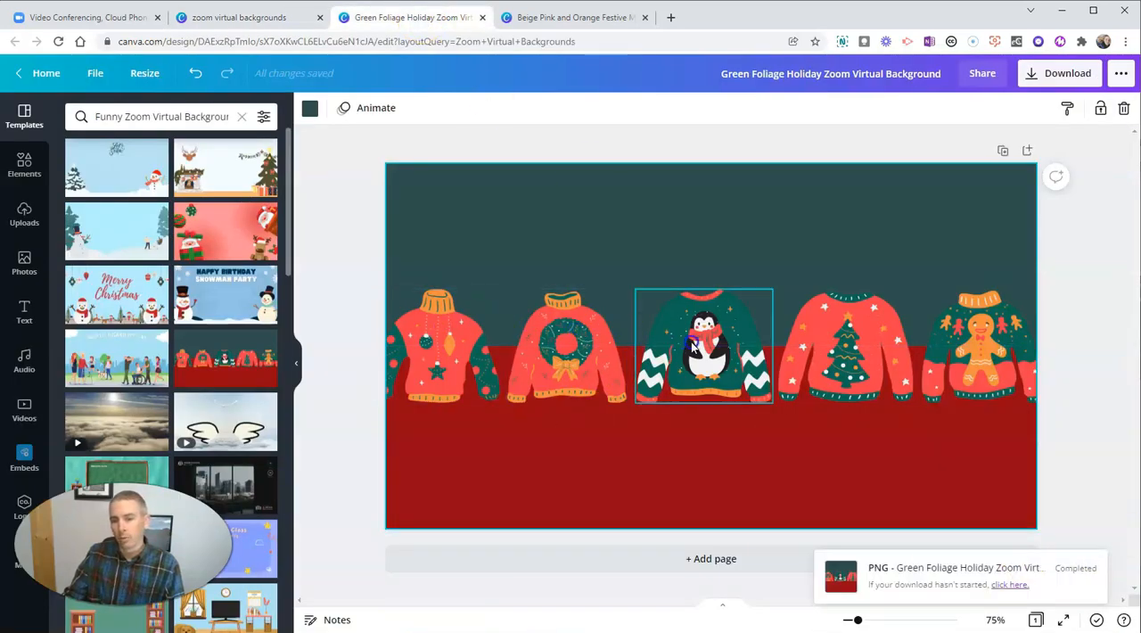
left_click(984, 360)
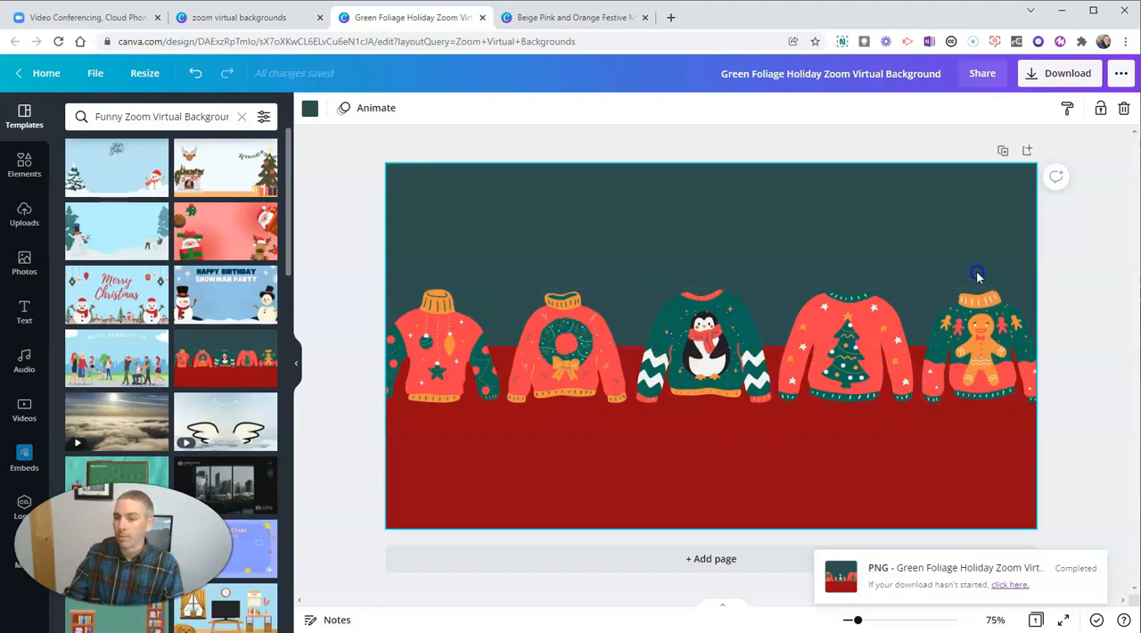
left_click(571, 18)
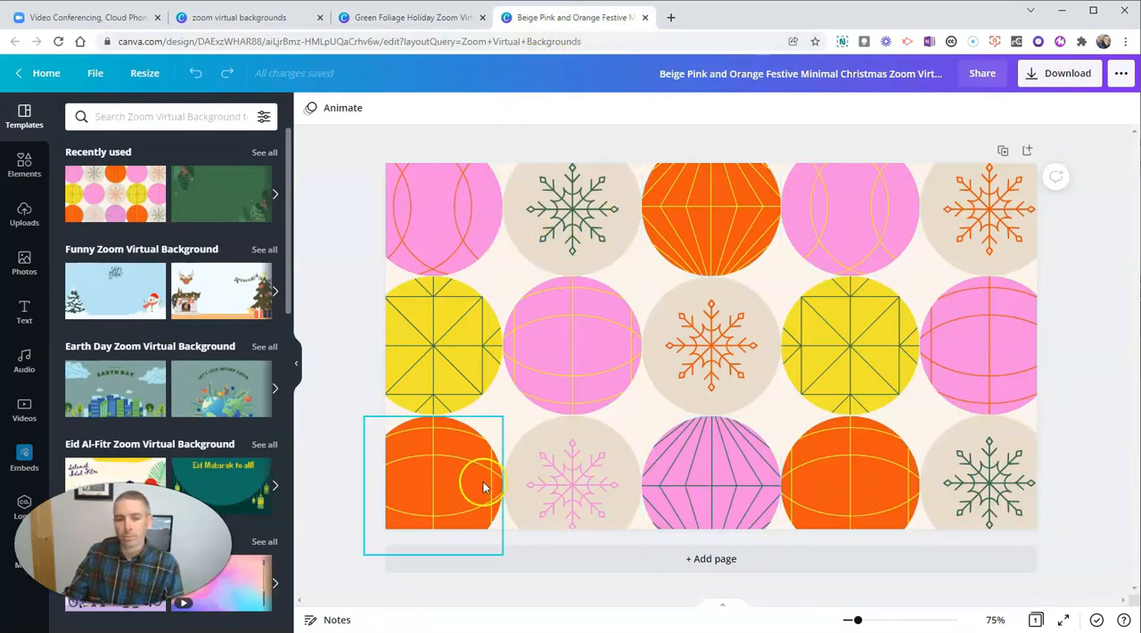
left_click(710, 346)
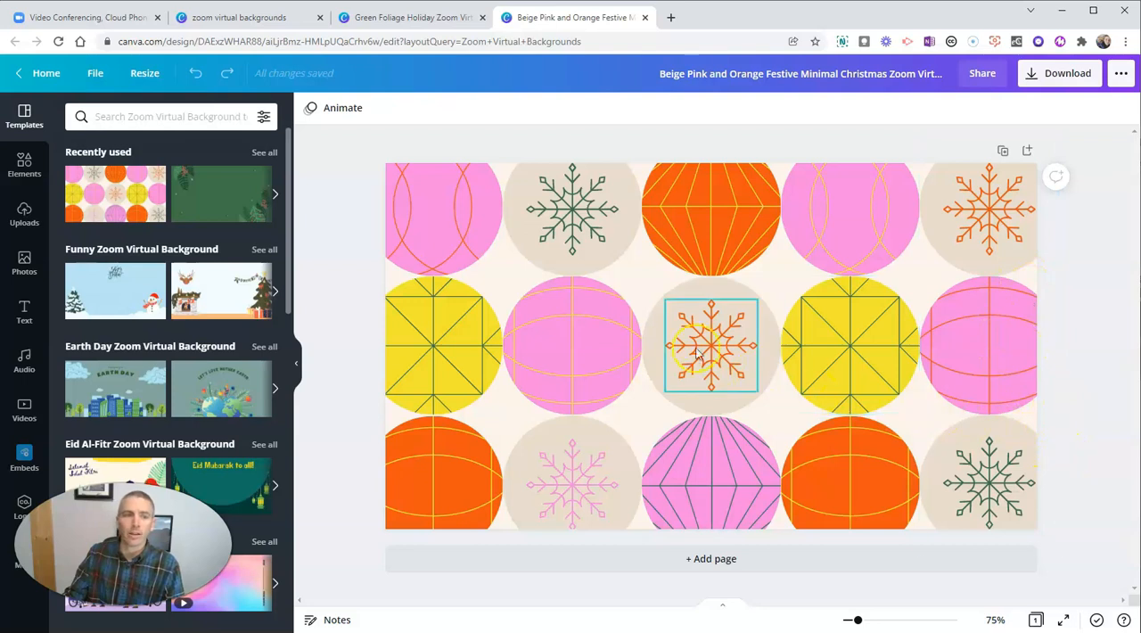
left_click(83, 18)
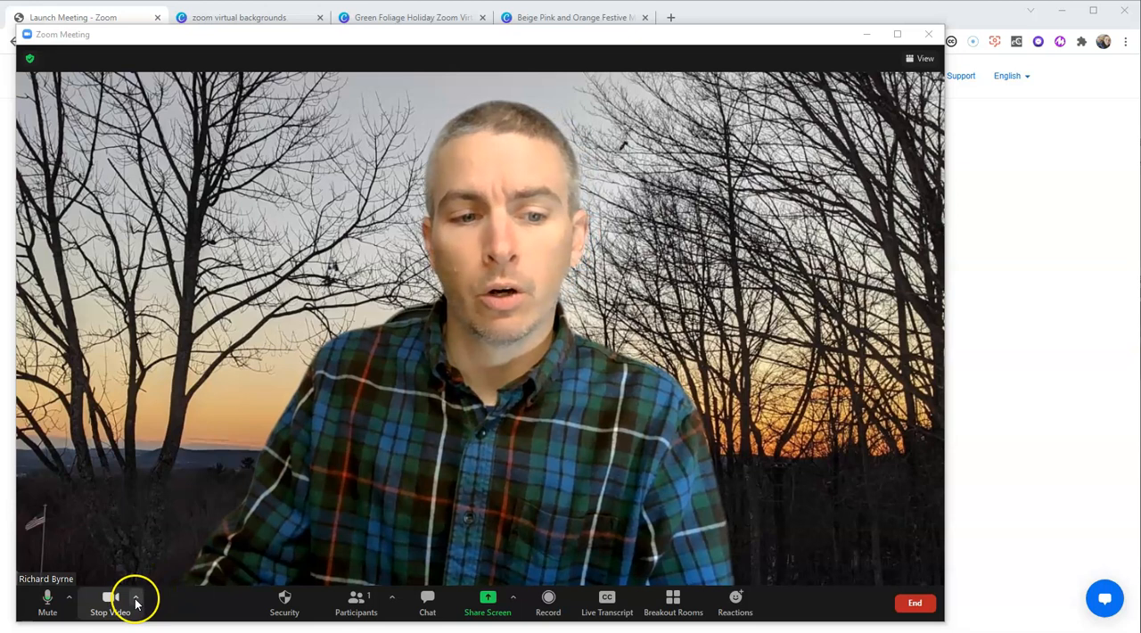
Step: Check and dismiss the camera options, then bring up Zoom's View layout menu
left_click(134, 612)
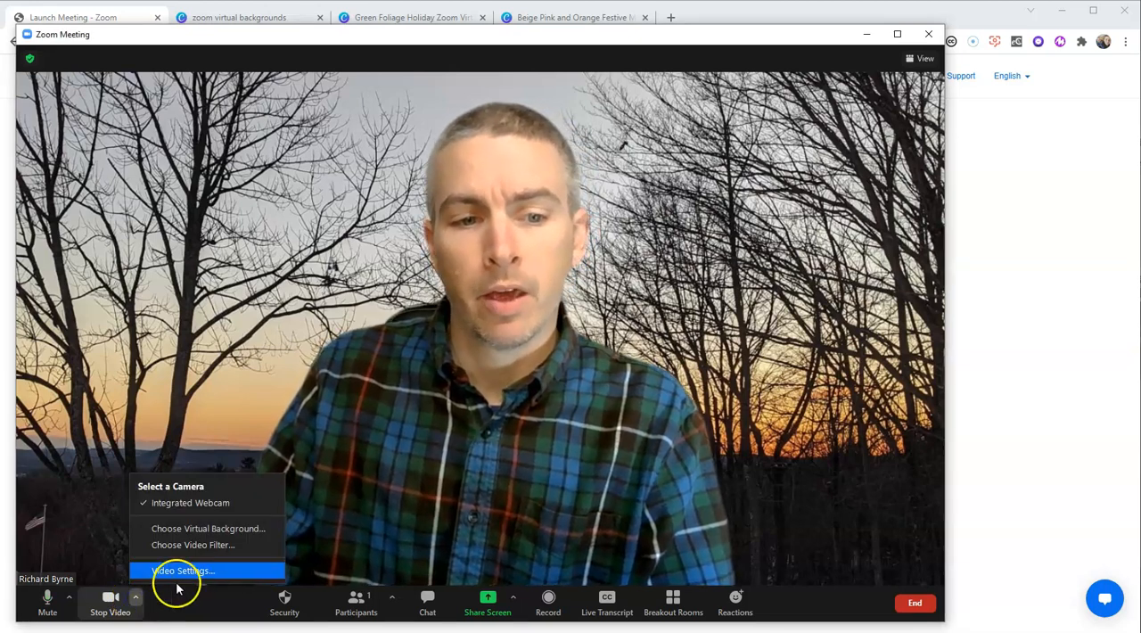
mouse_move(208, 529)
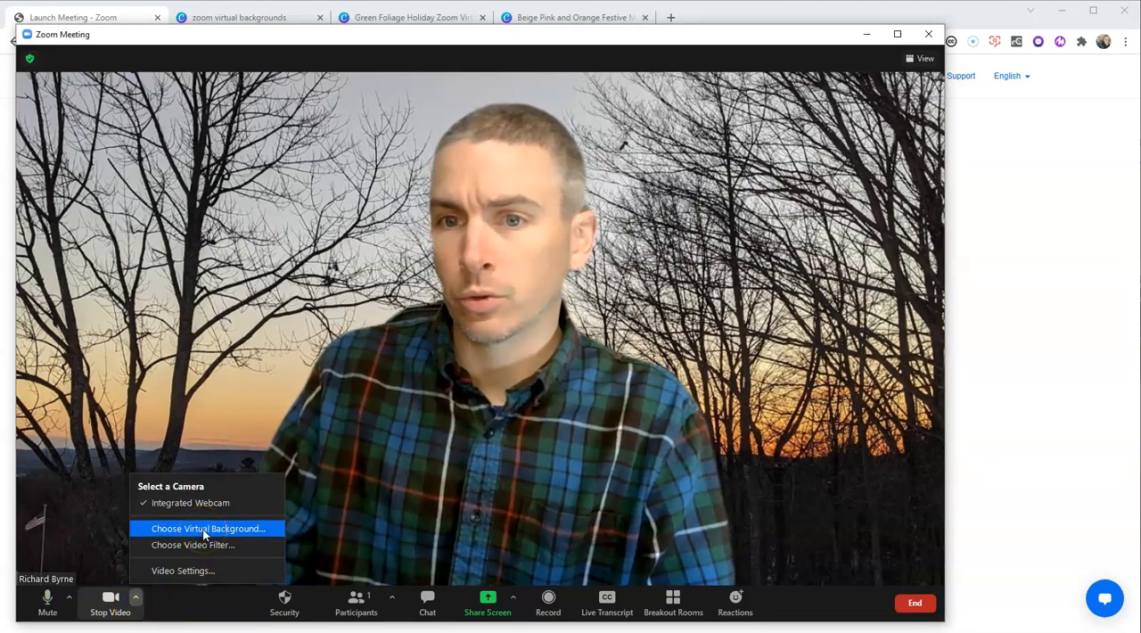
left_click(209, 528)
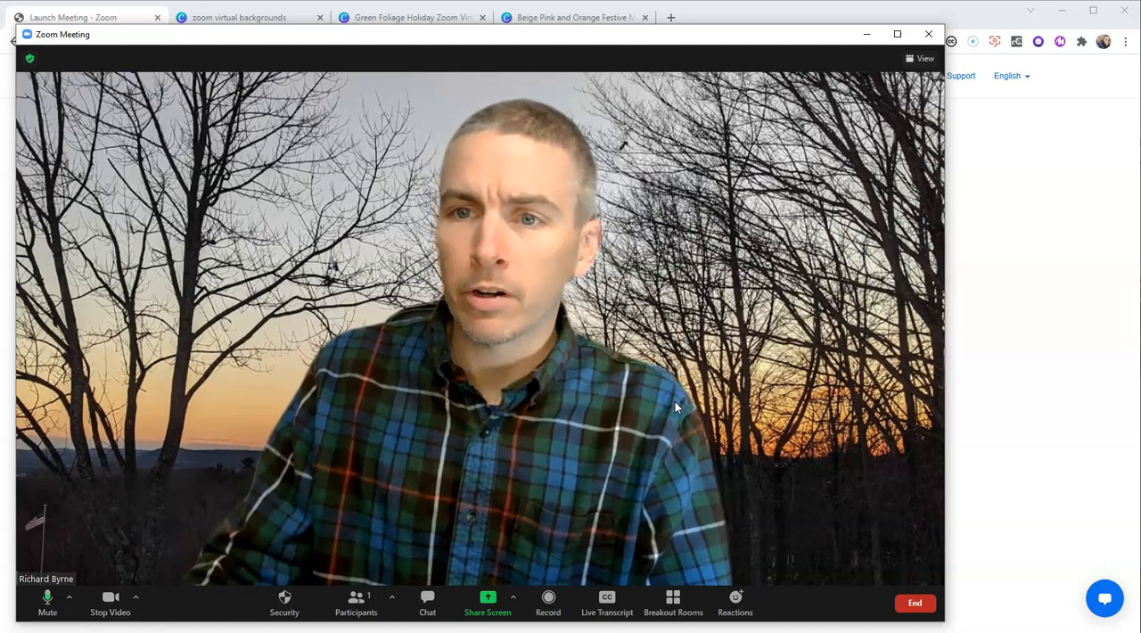
mouse_move(918, 59)
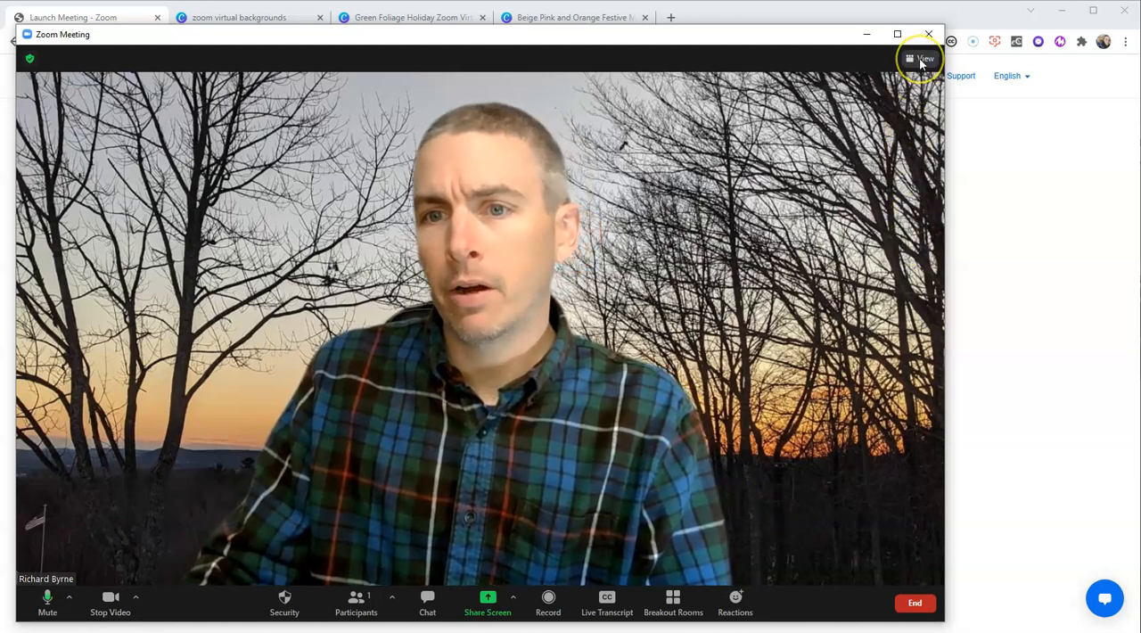
left_click(923, 59)
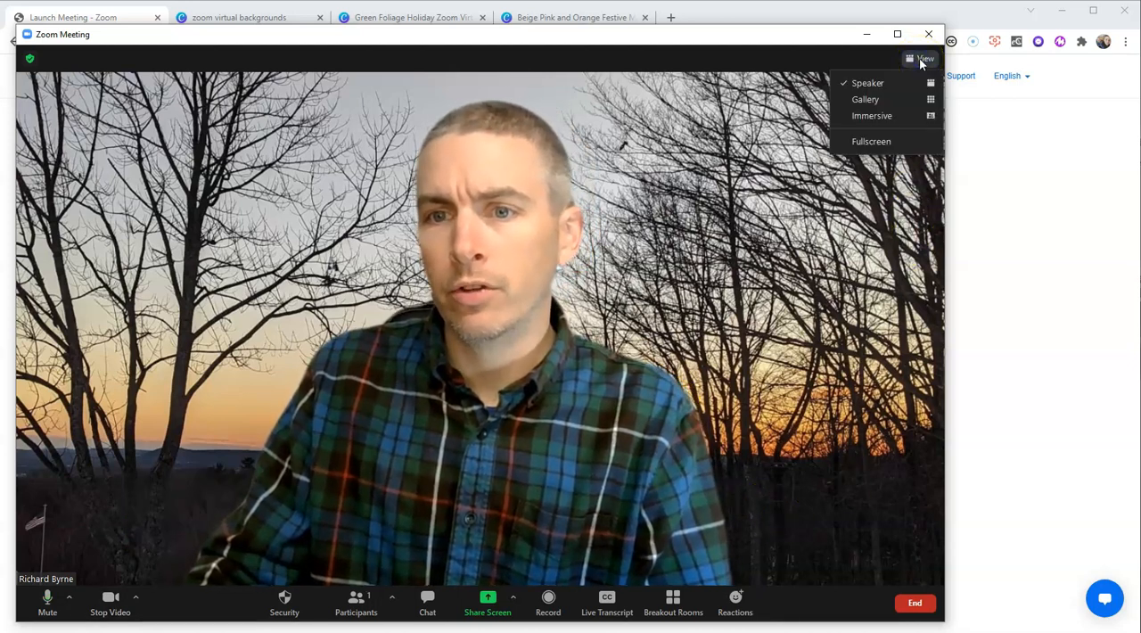
mouse_move(888, 117)
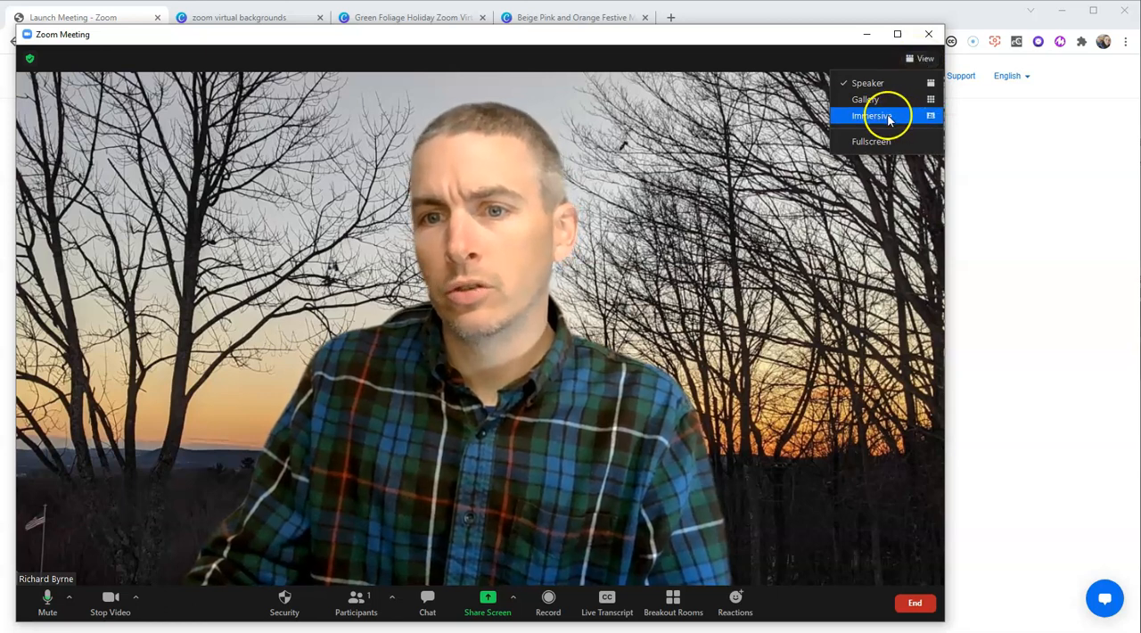
Step: Switch to Immersive View and add the Green Foliage Holiday image as a custom scene
left_click(875, 116)
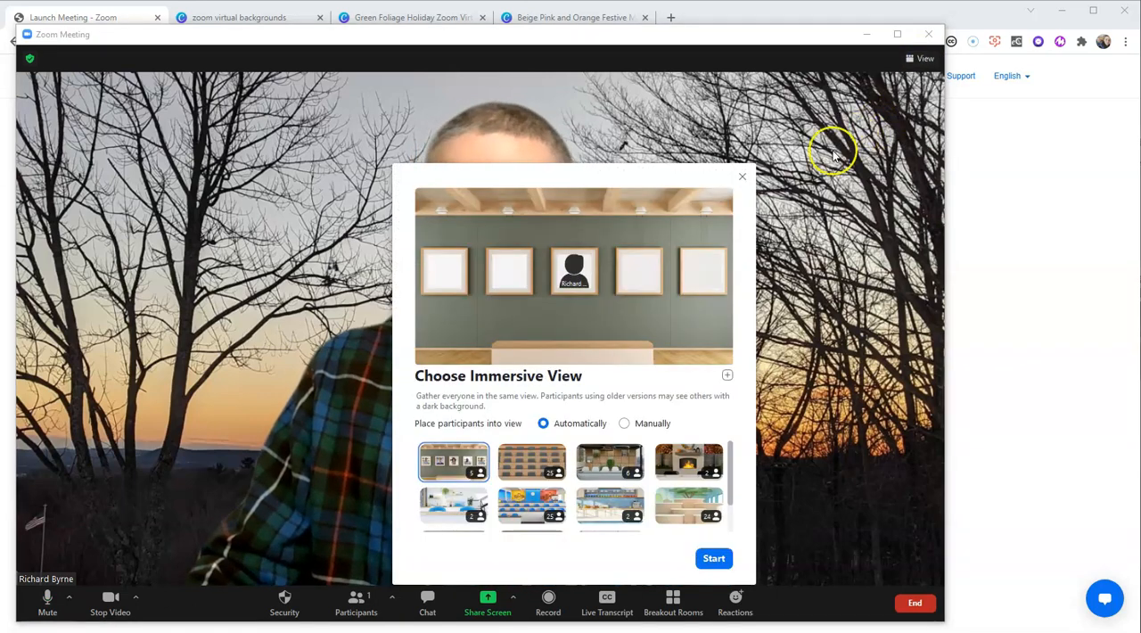
mouse_move(485, 391)
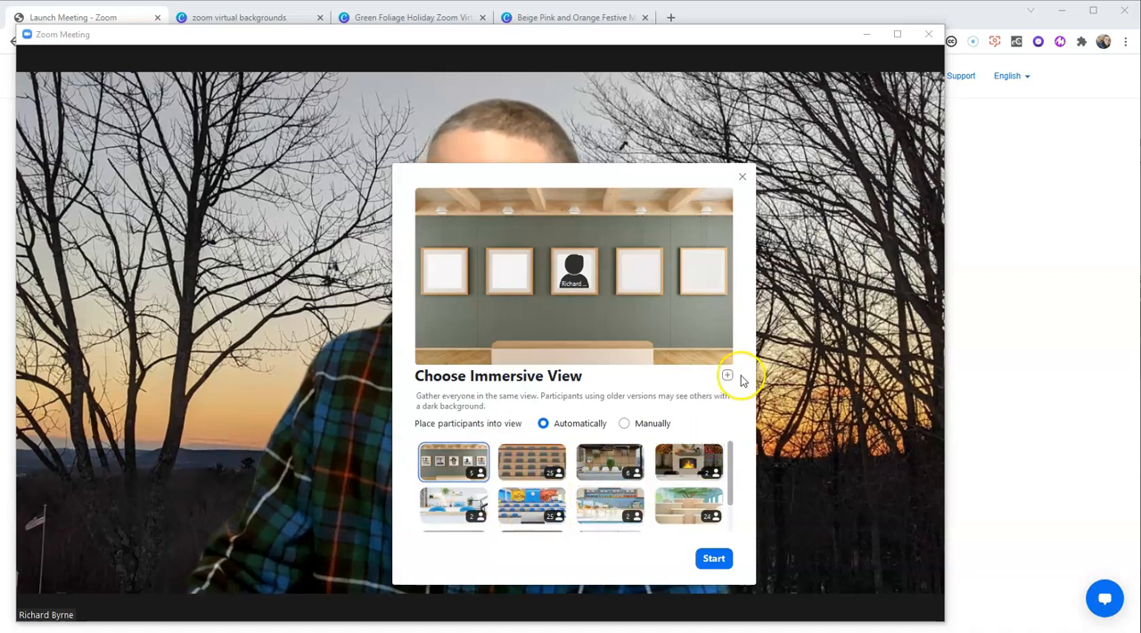
mouse_move(726, 375)
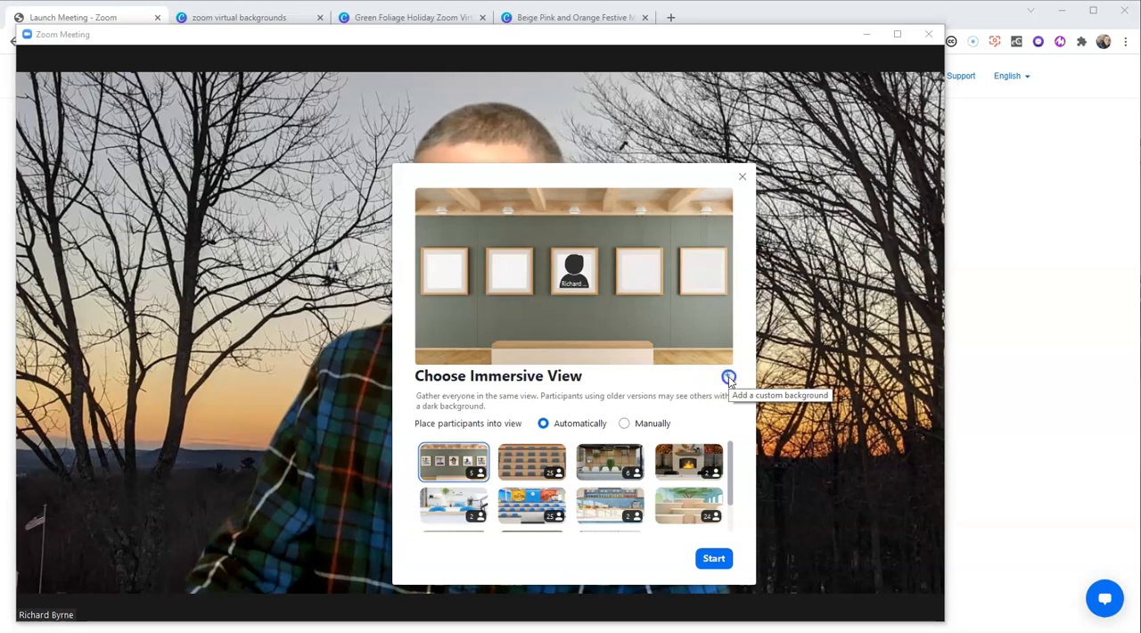
left_click(728, 376)
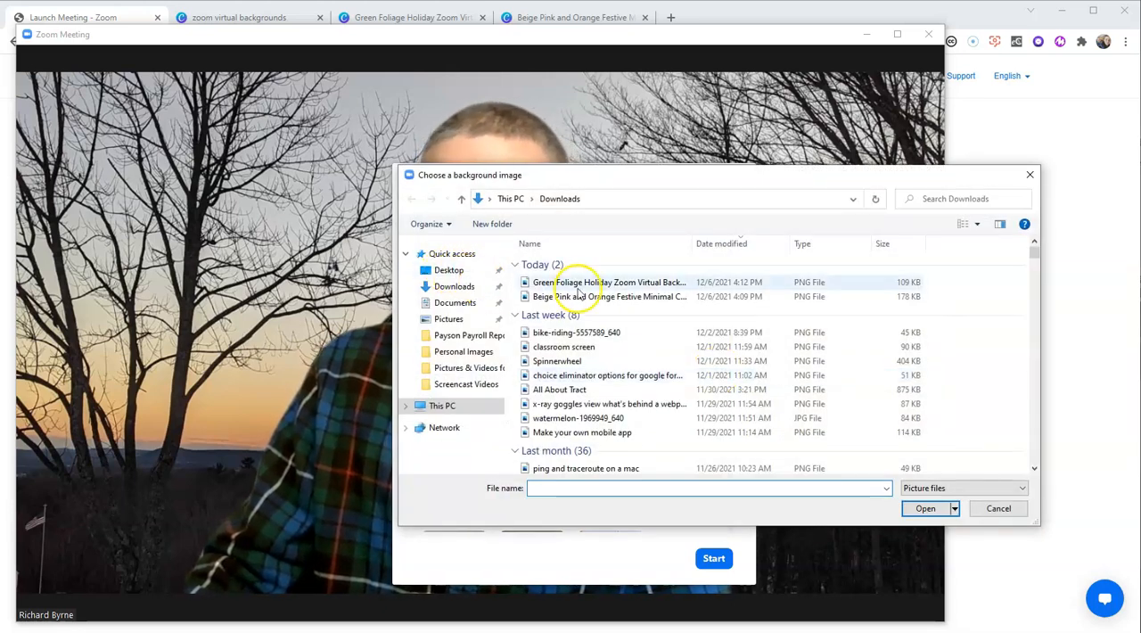
mouse_move(569, 281)
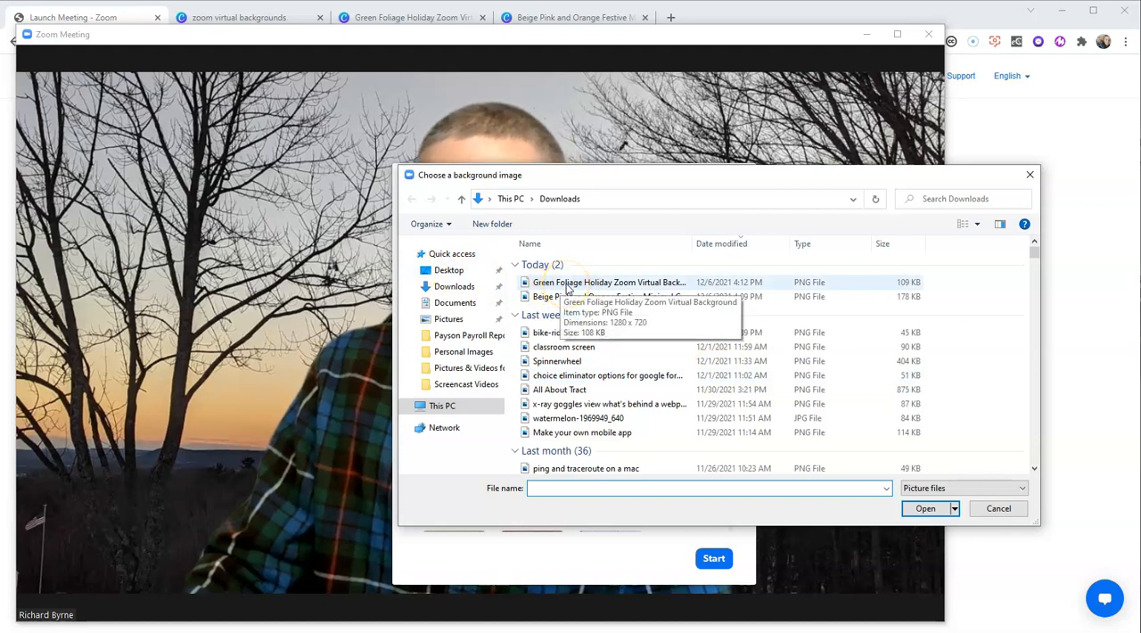
left_click(609, 282)
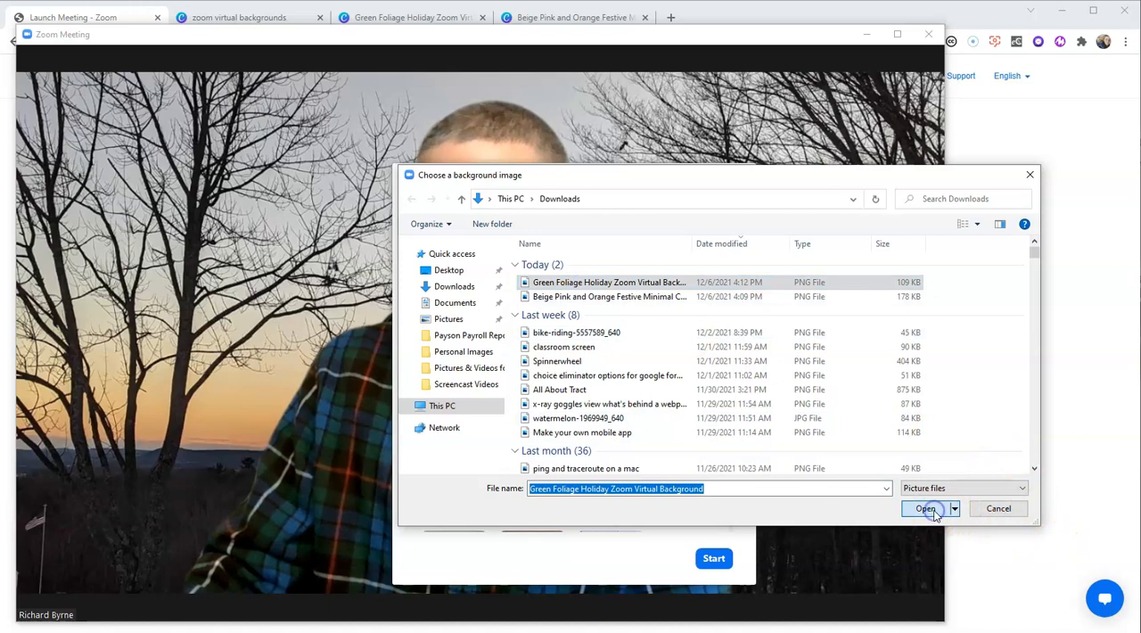
left_click(925, 508)
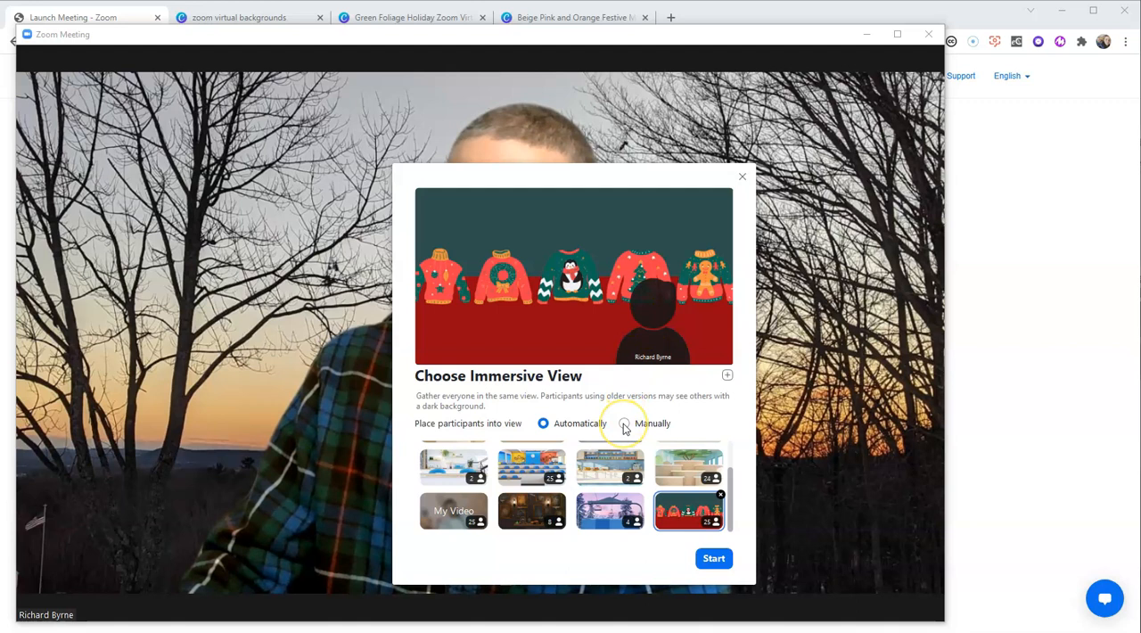
Step: Choose manual participant placement and fit the webcam box onto the tree sweater
left_click(623, 423)
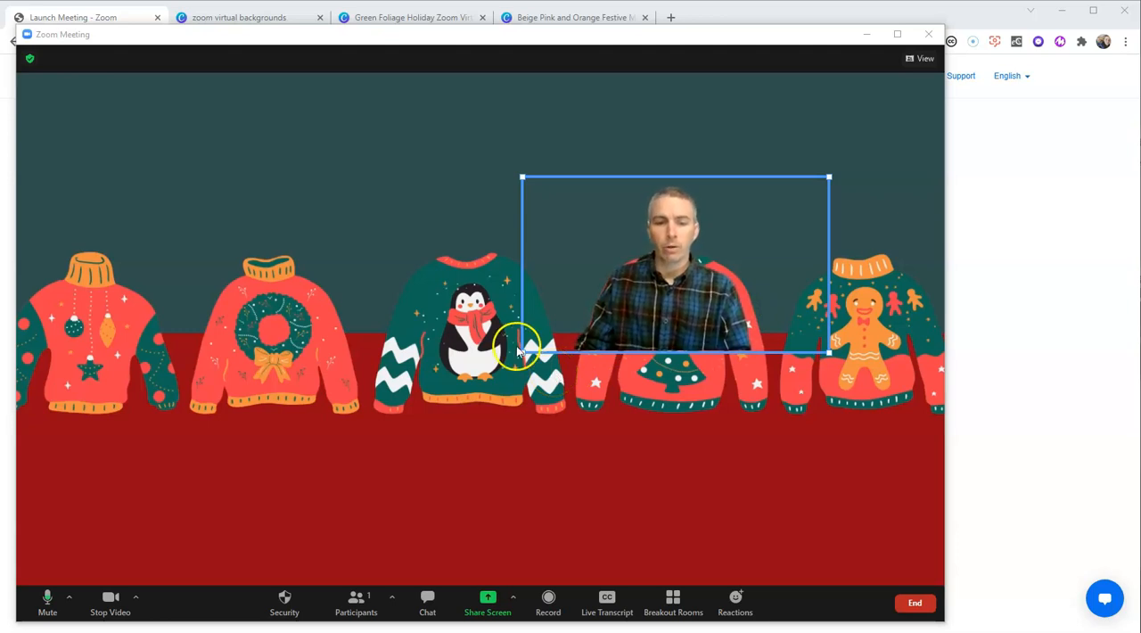
left_click_drag(521, 352, 624, 248)
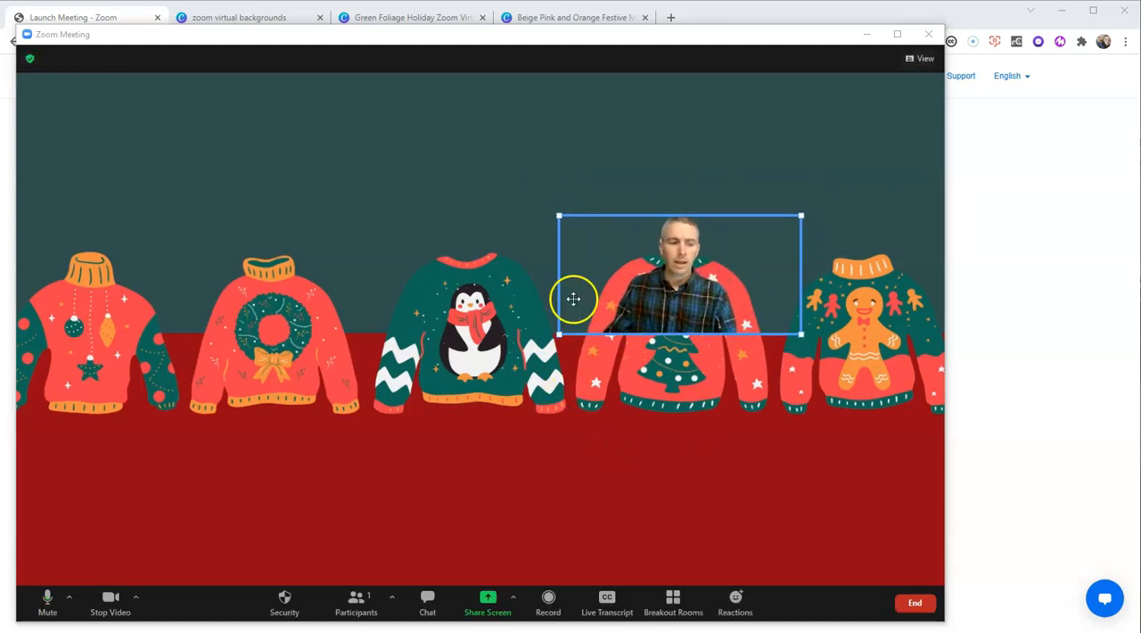
mouse_move(933, 141)
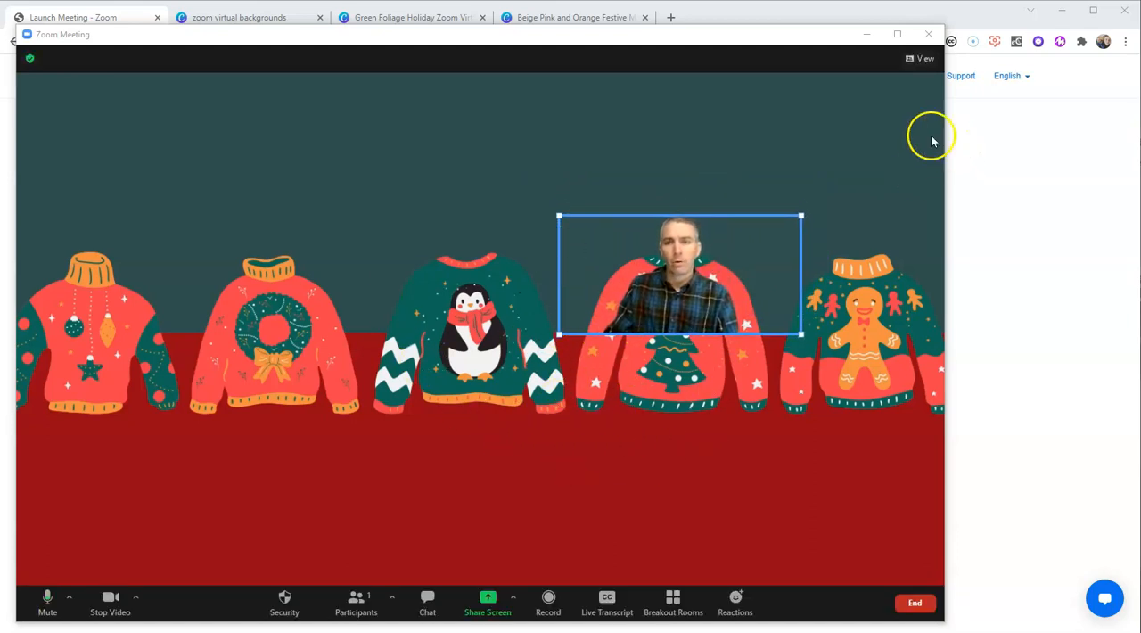
Step: Change the Immersive View scene to the Beige Pink and Orange Festive image
left_click(914, 58)
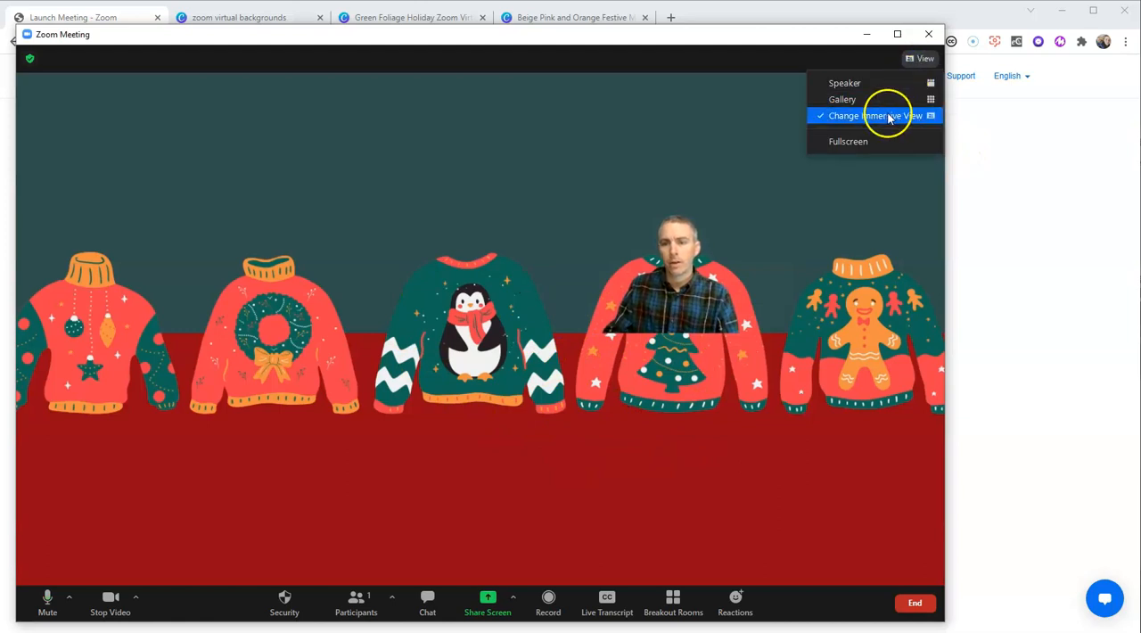
left_click(876, 116)
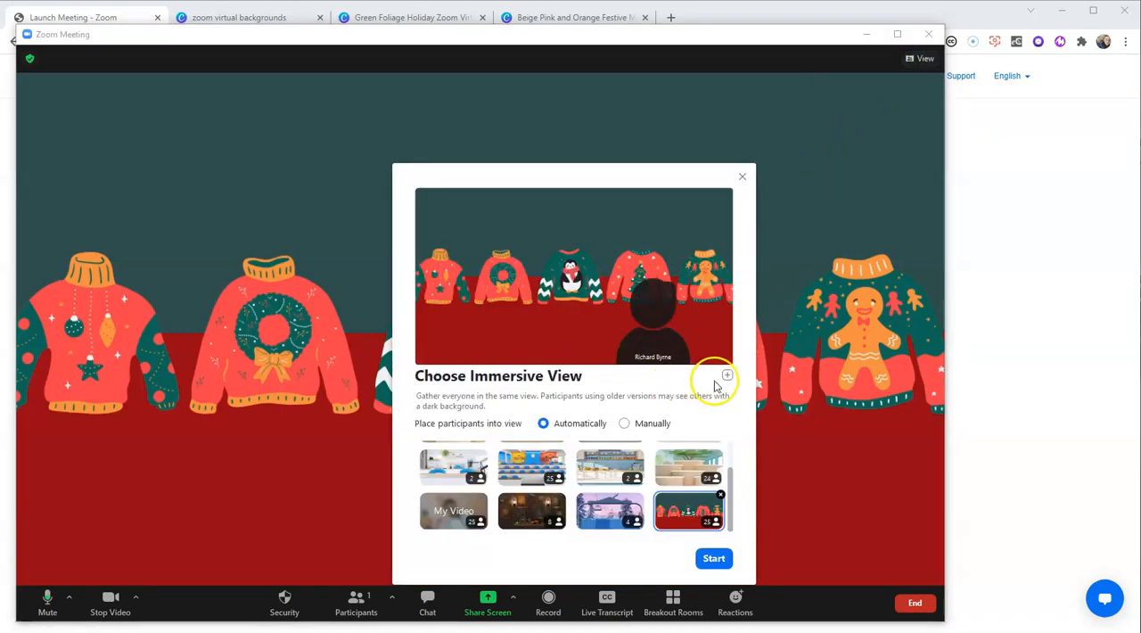
left_click(727, 374)
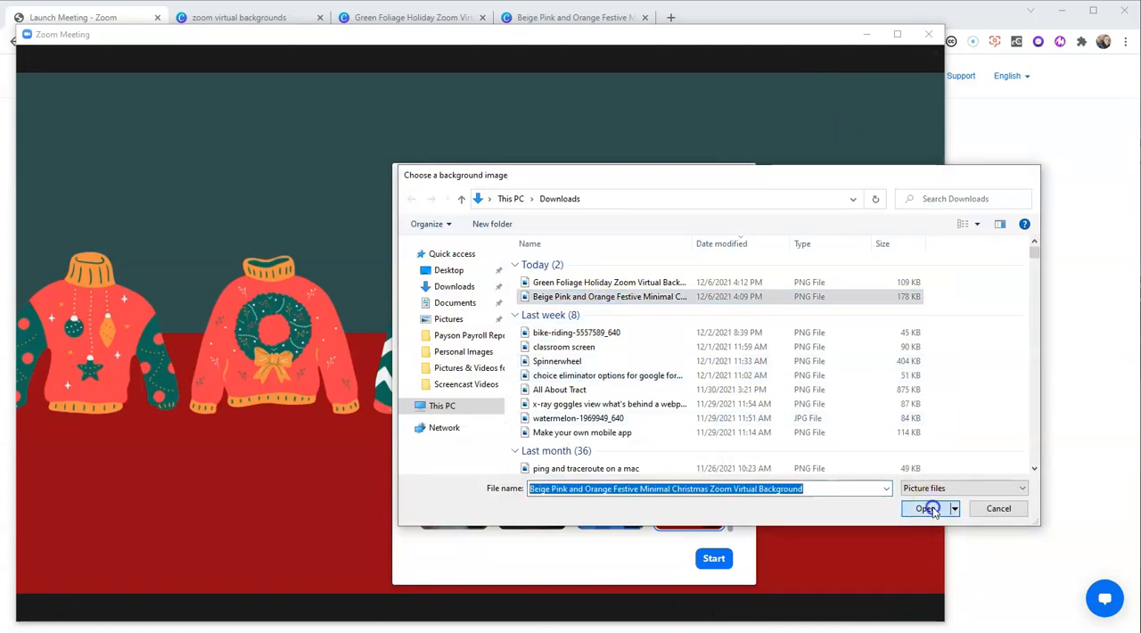
left_click(921, 509)
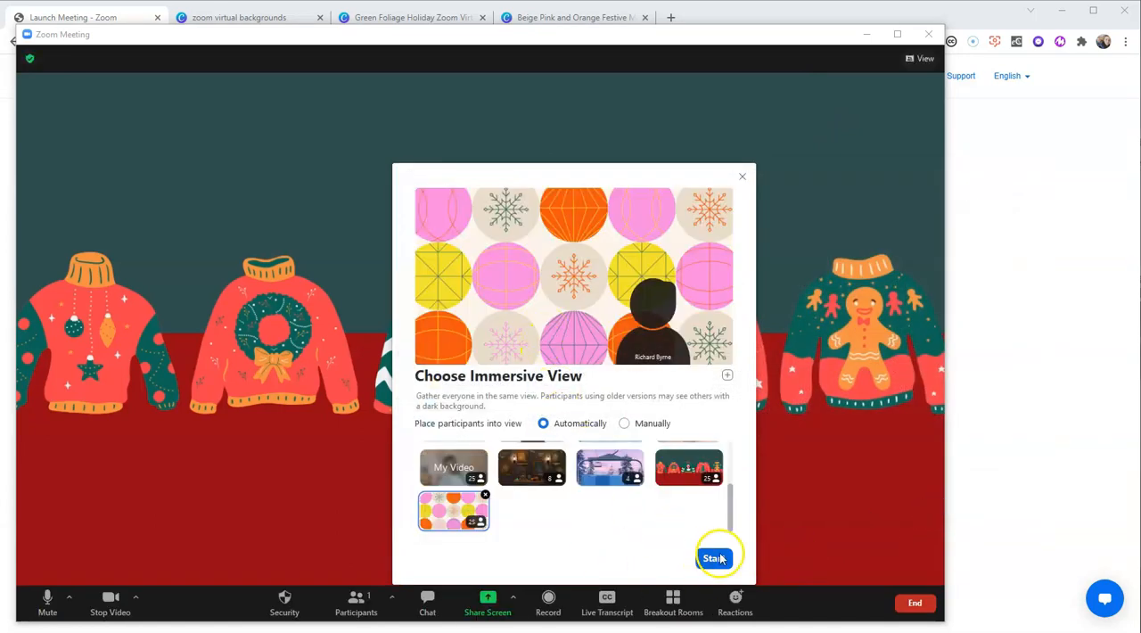
Step: Set participant placement to Manually and add your own video to the scene
left_click(624, 424)
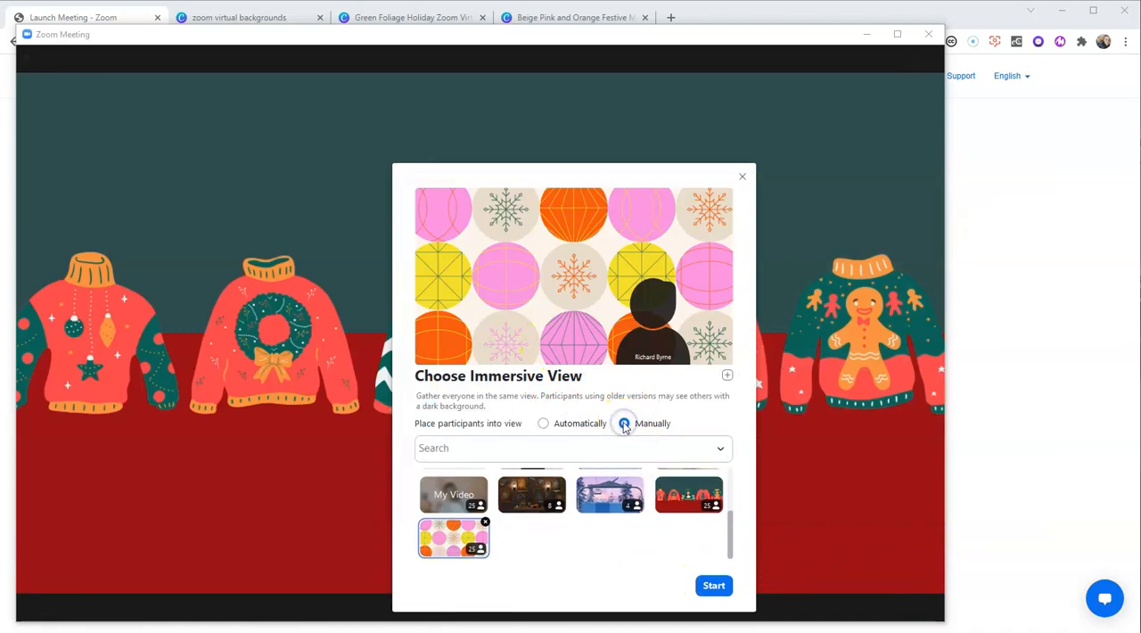
left_click(624, 423)
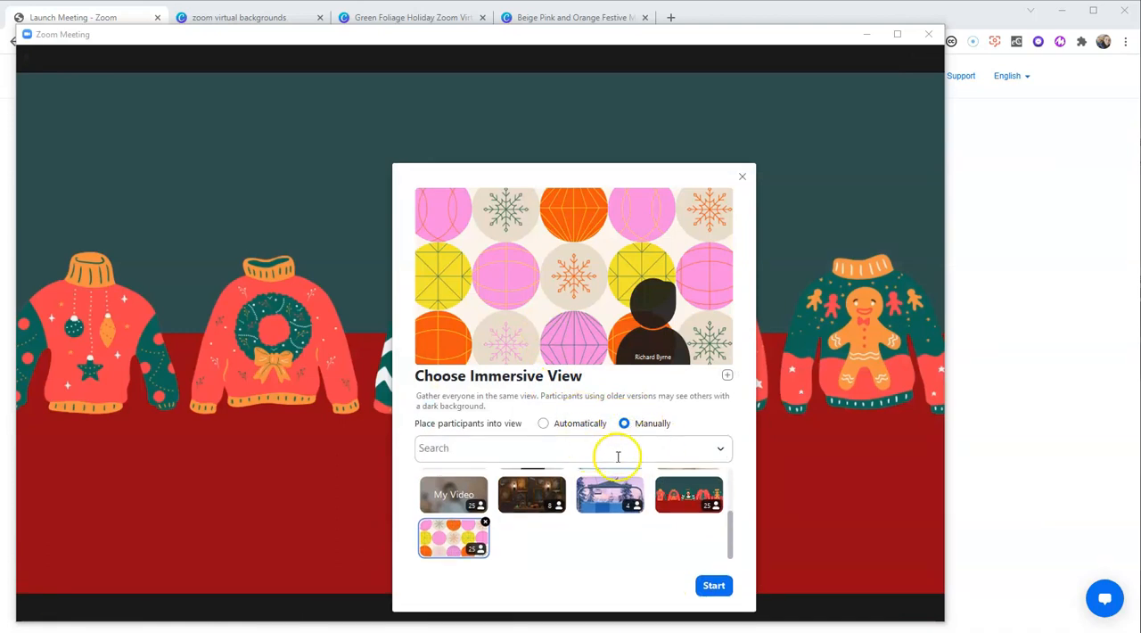
left_click(573, 448)
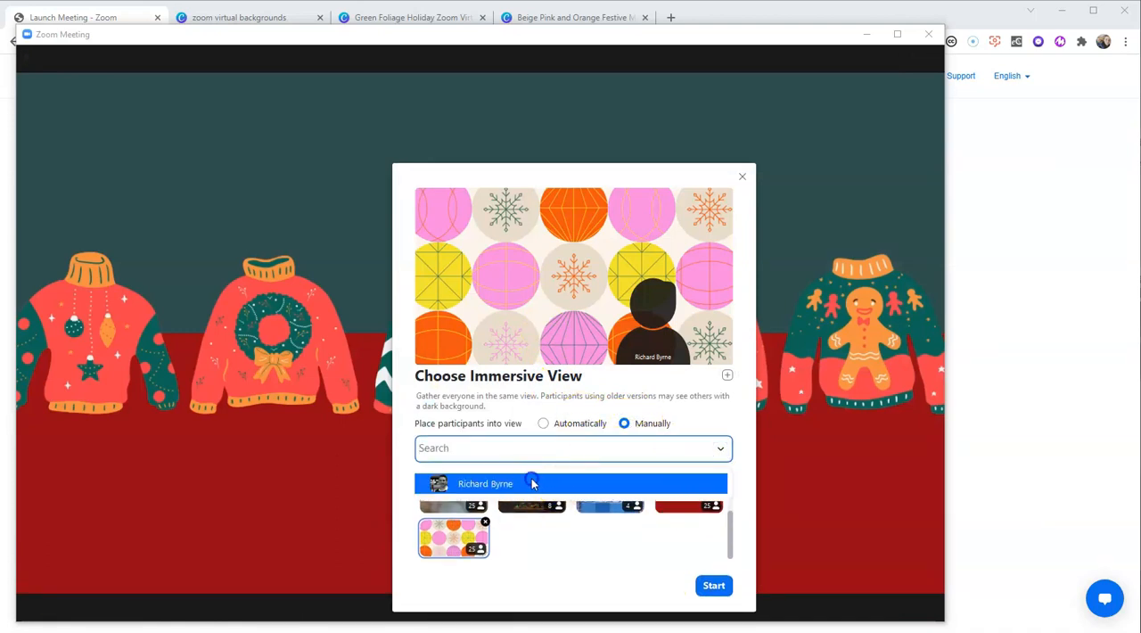
left_click(714, 586)
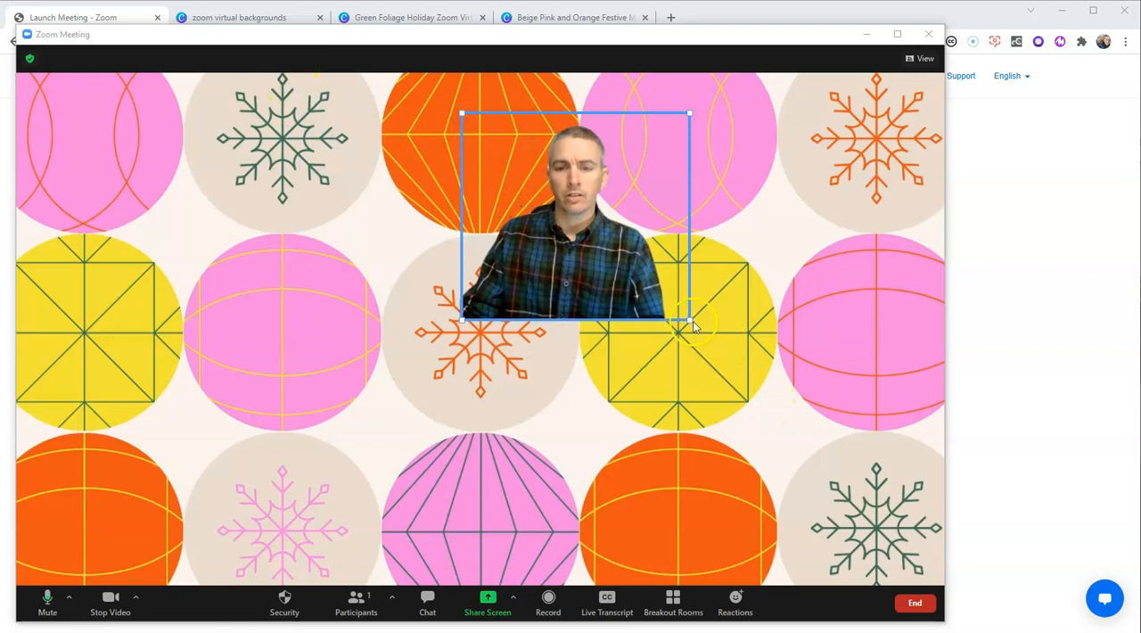
Step: Shrink the webcam box and move it onto the left pink ornament
left_click_drag(691, 321, 644, 276)
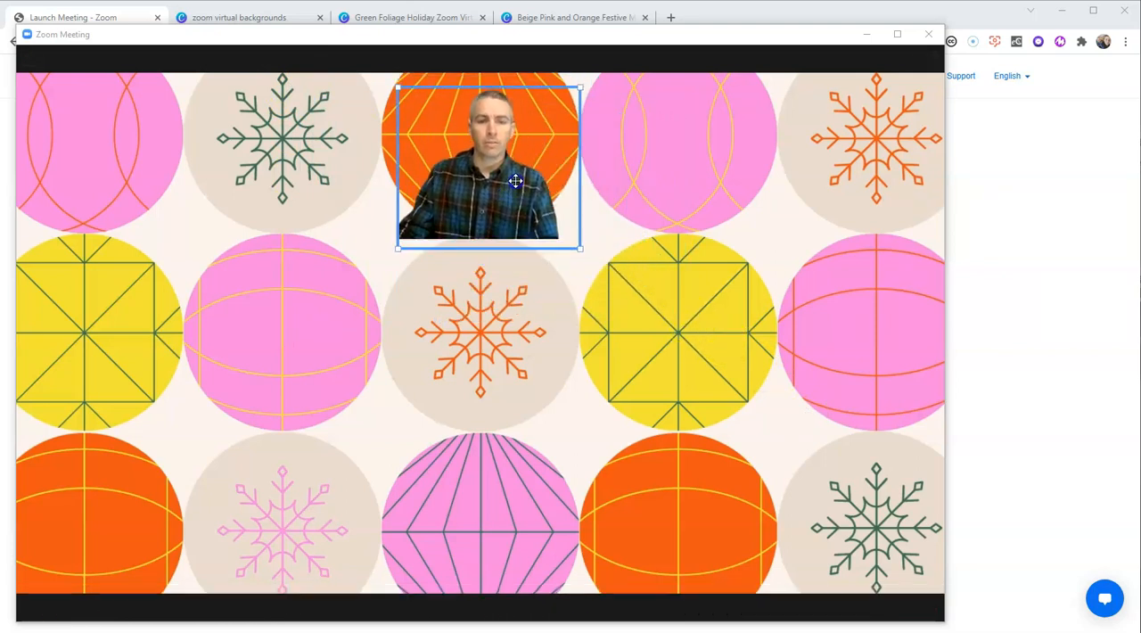
left_click_drag(515, 182, 519, 471)
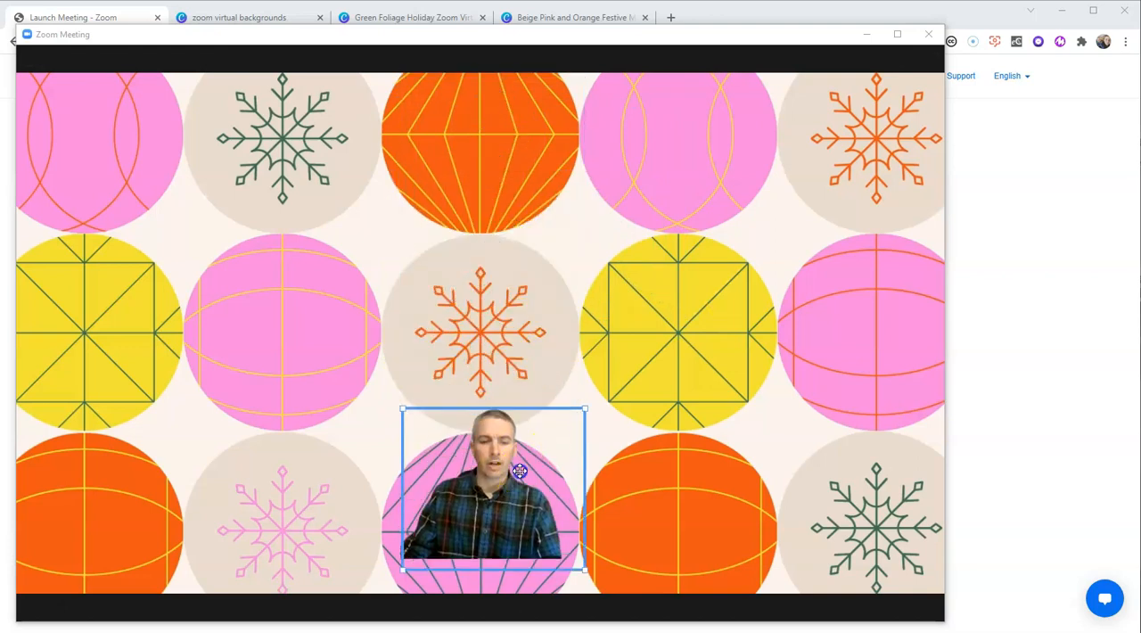
left_click_drag(520, 473, 618, 288)
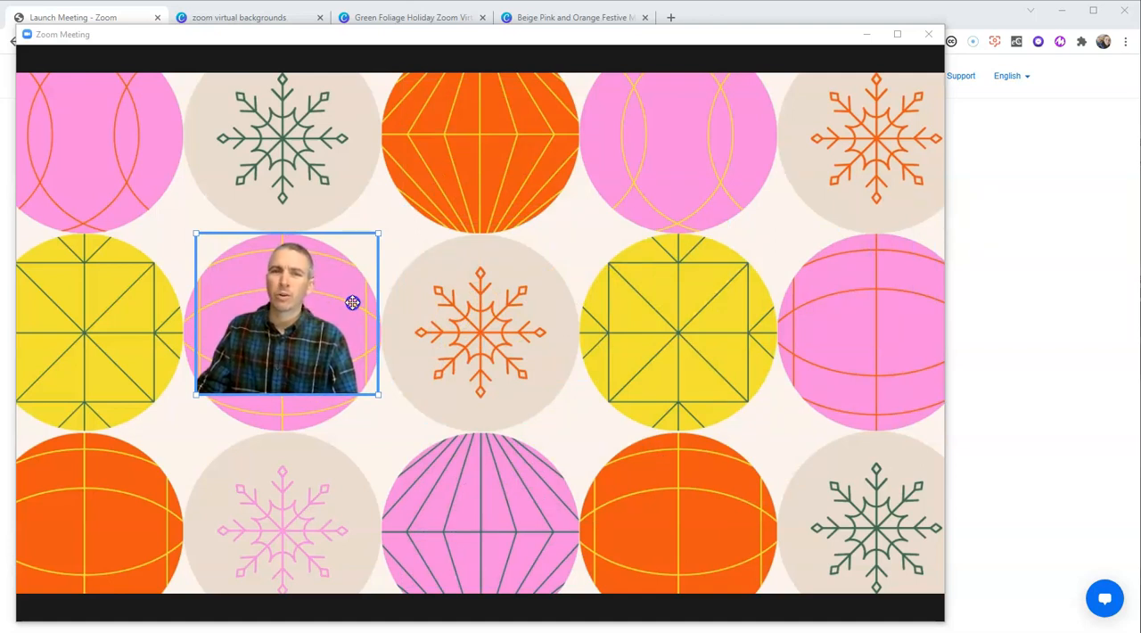
mouse_move(353, 306)
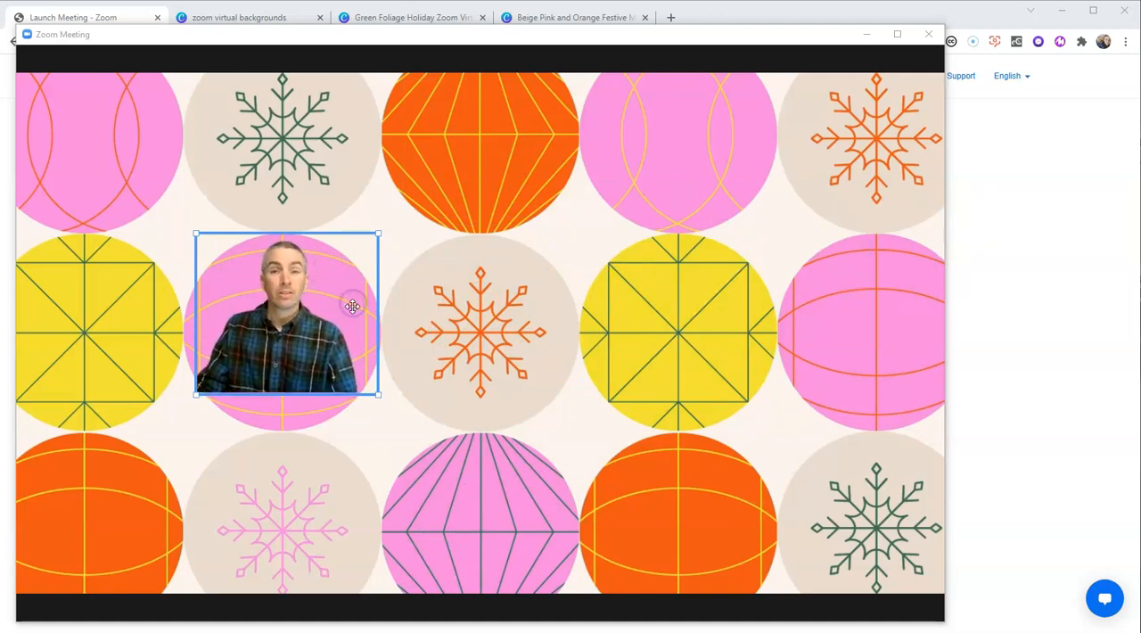